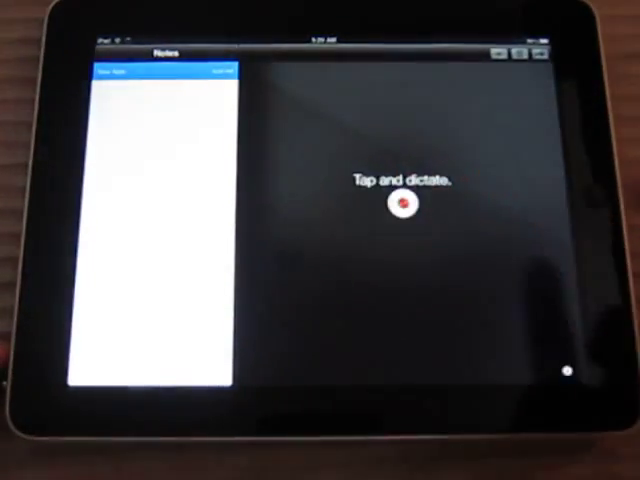
# - Start recording a dictation on the empty note
pyautogui.click(398, 204)
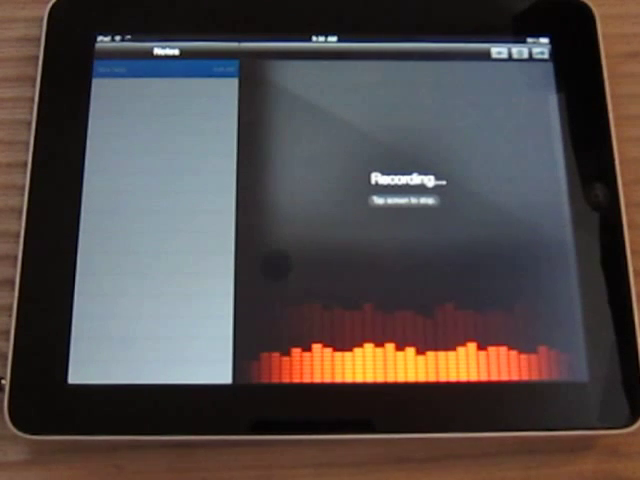
# - Dictate the paragraph's opening about the app and keep the recording running
pyautogui.click(420, 190)
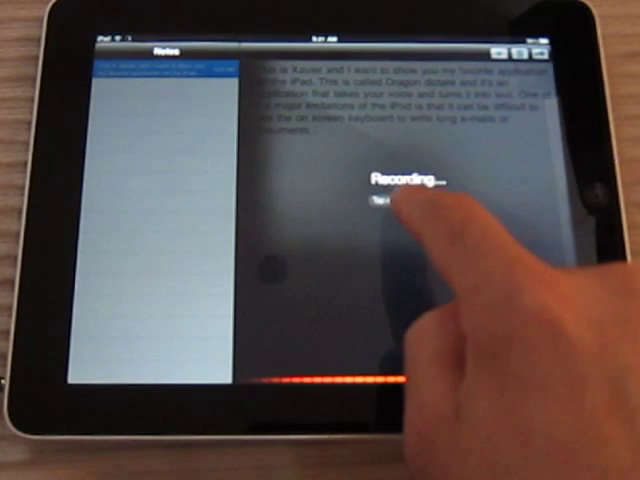
# - Stop recording so the full paragraph, ending with copying text into other apps, transcribes
pyautogui.click(396, 204)
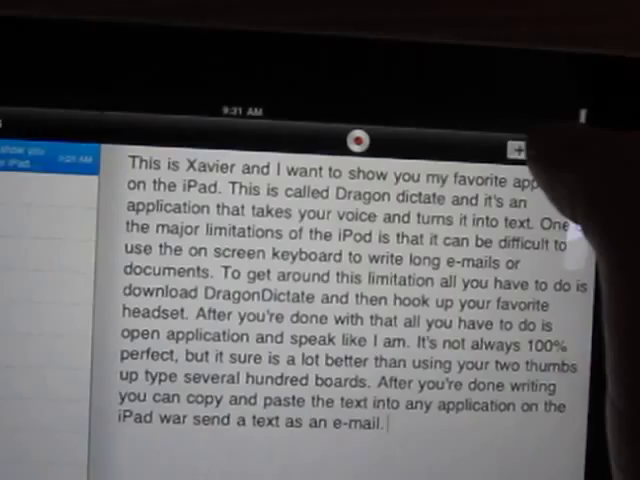
# - Send the note's transcribed paragraph into a new email draft via Send Email
pyautogui.click(358, 140)
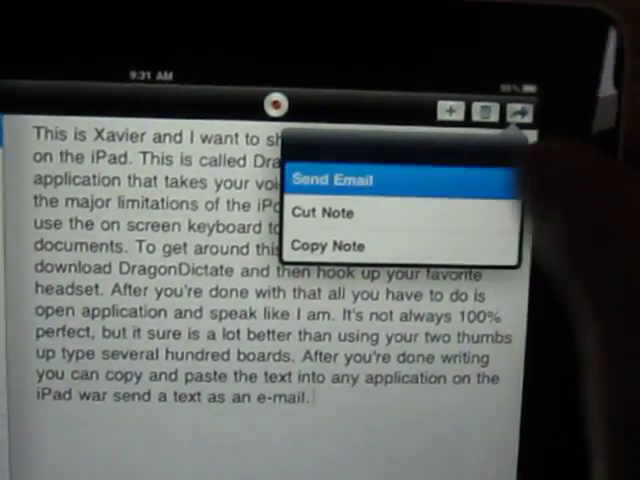
pyautogui.click(332, 180)
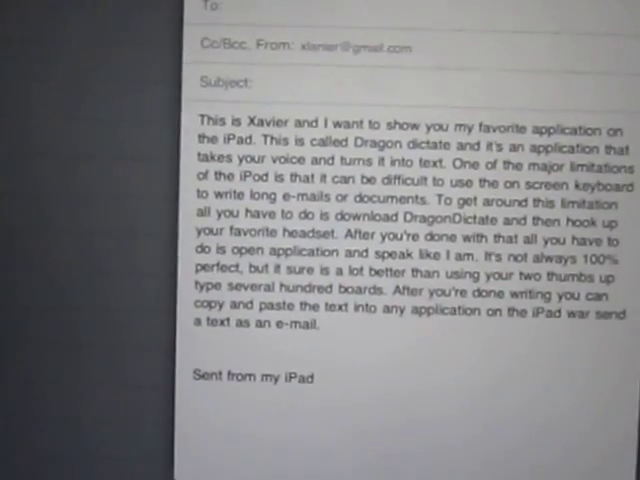